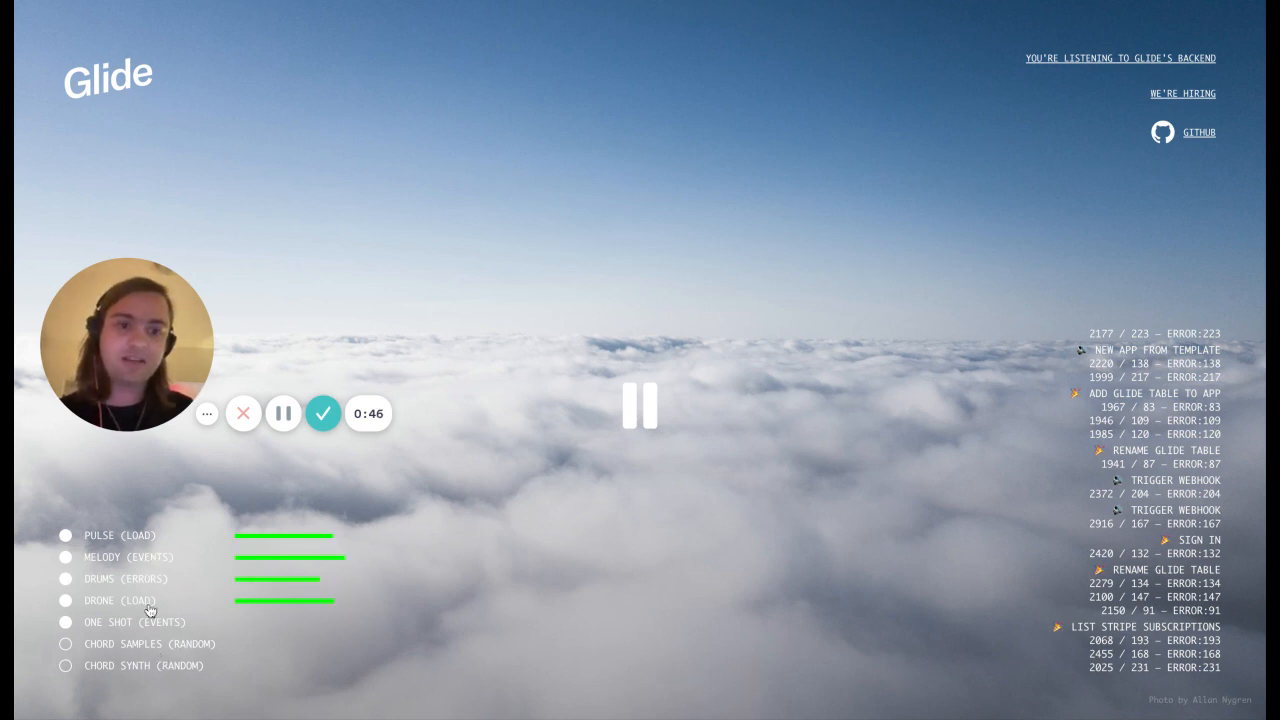
pyautogui.moveTo(900, 653)
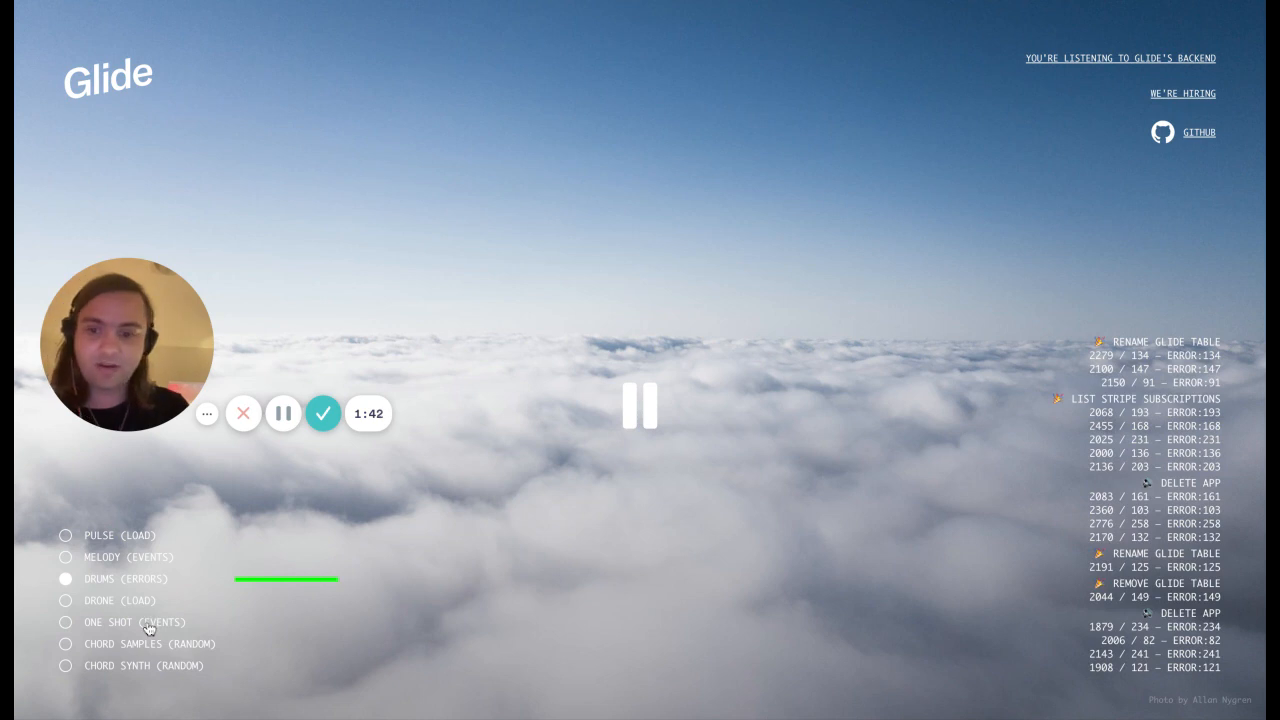
# Solo the event-driven one-shot sound module so it is the only active layer.
pyautogui.click(65, 622)
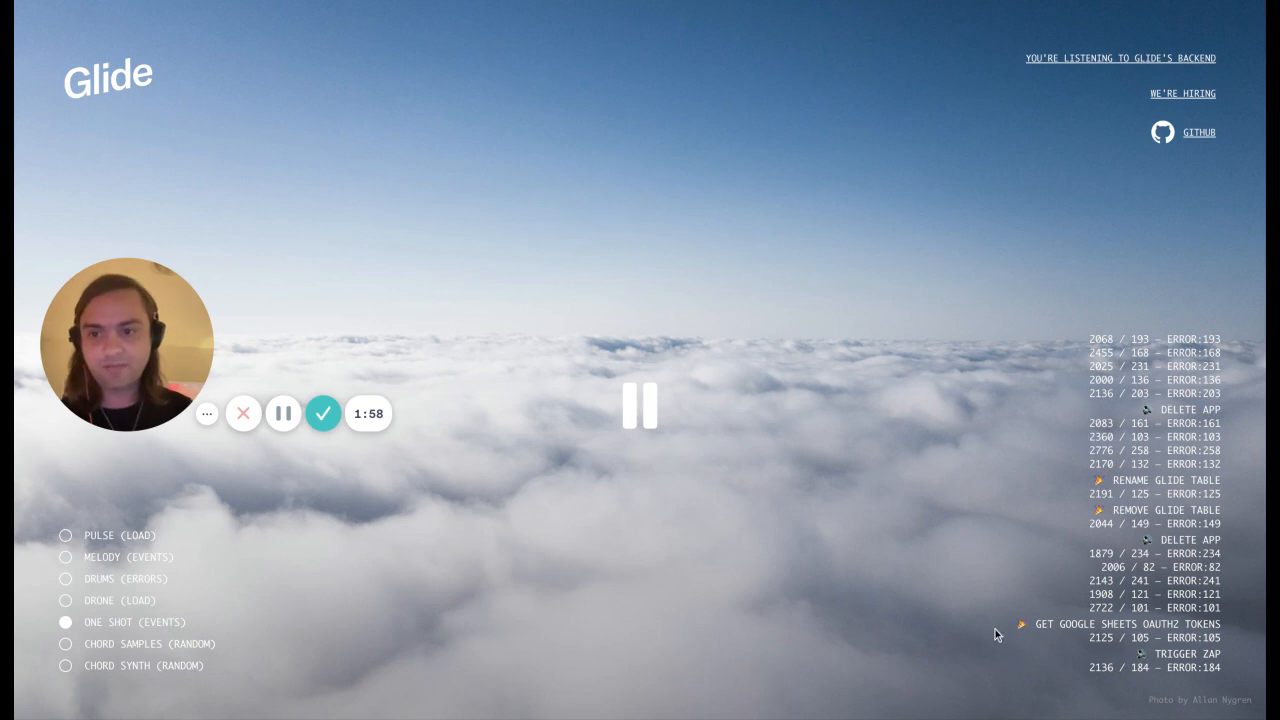
pyautogui.moveTo(535, 491)
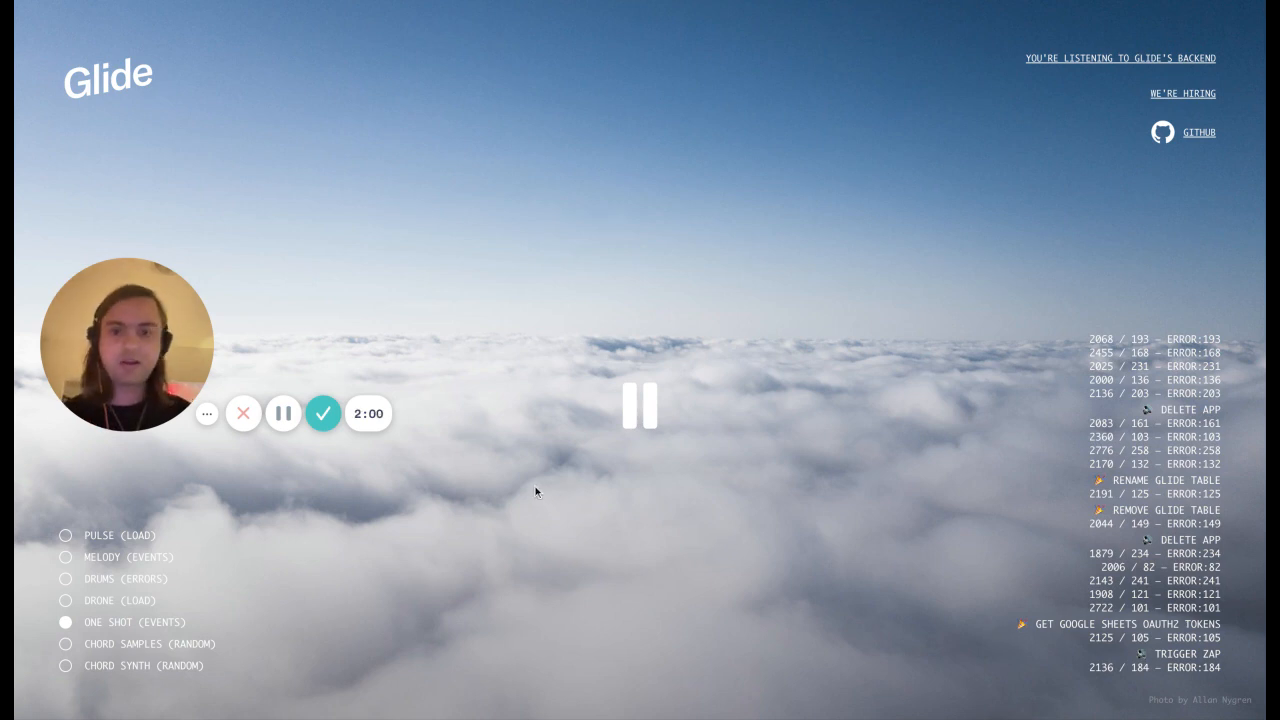